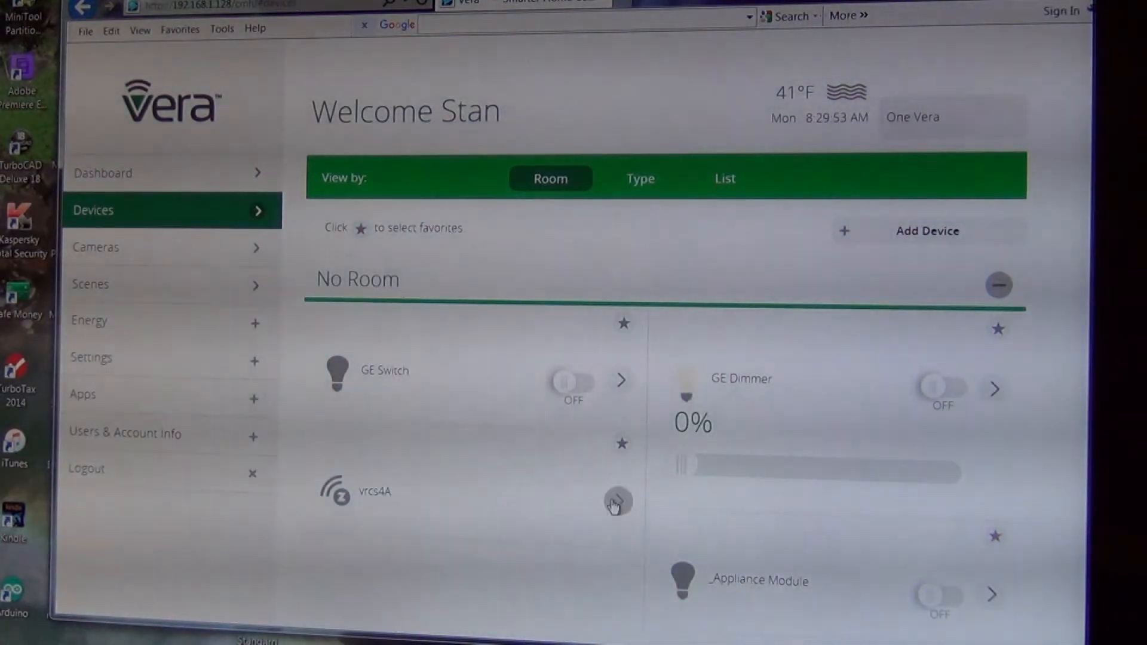
- Reach the vrcs4A controller's Z-Wave device options with the association Group ID field ready
left_click(618, 501)
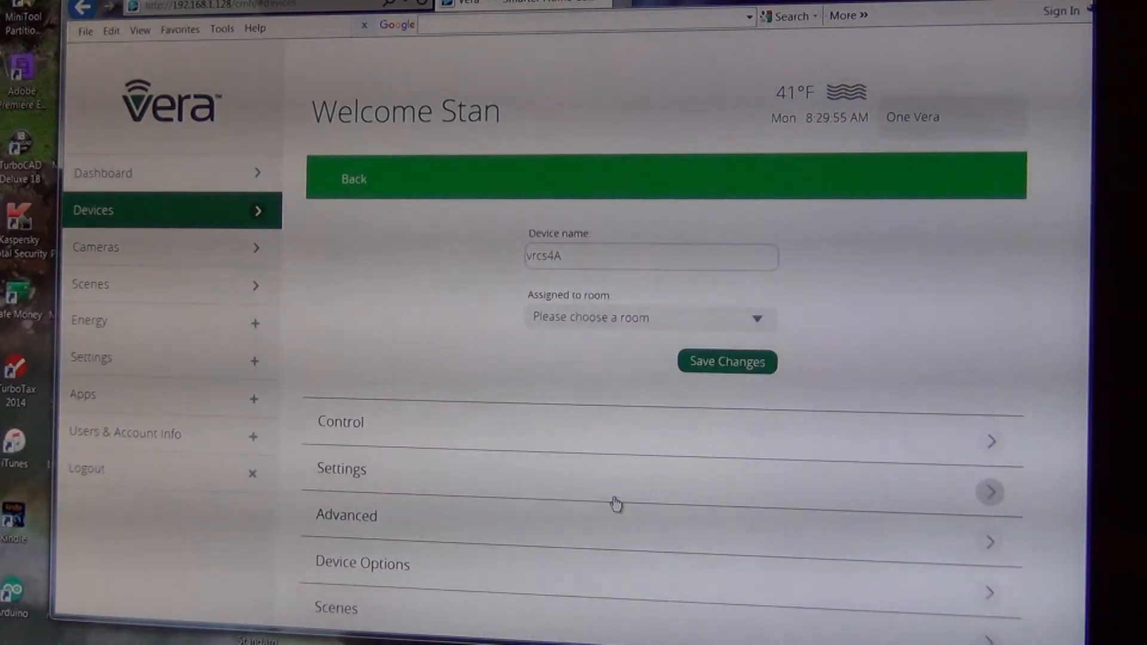
scroll("down", 3)
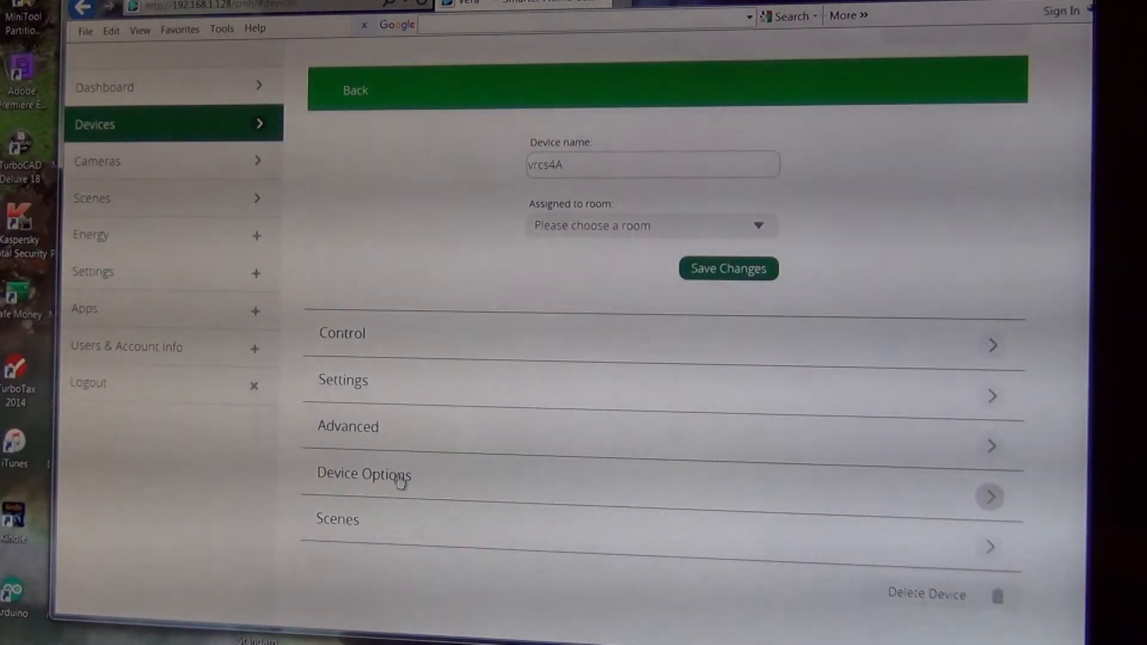
left_click(363, 474)
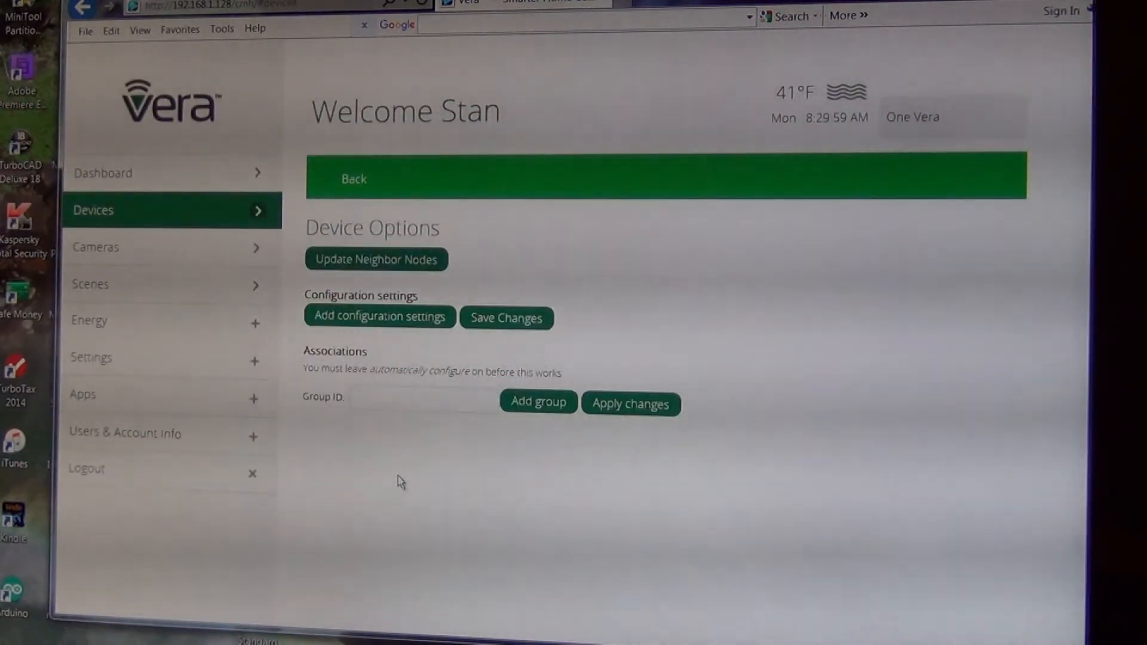
left_click(423, 400)
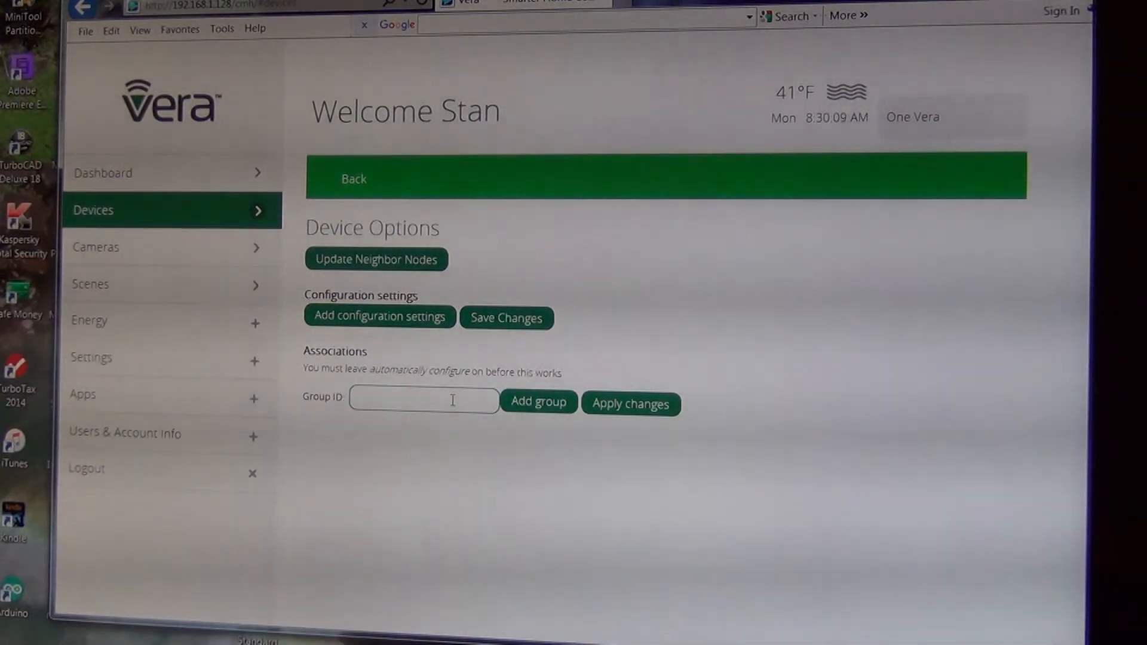
- Add association group 2 to vrcs4A and bring up its member device list
type("2")
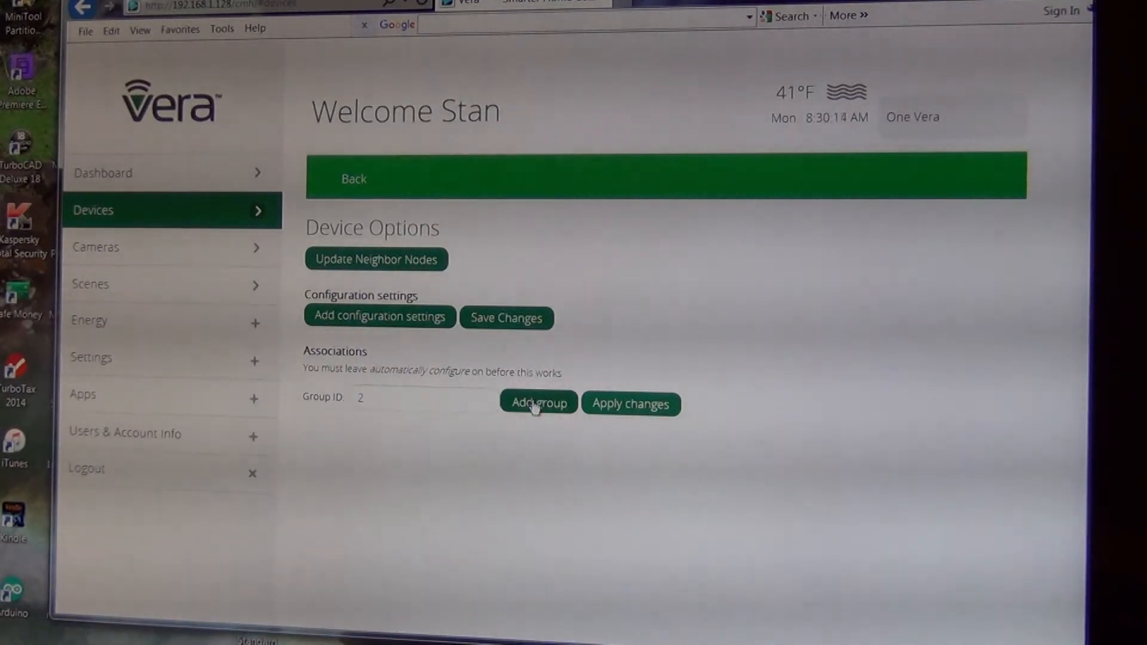
left_click(537, 402)
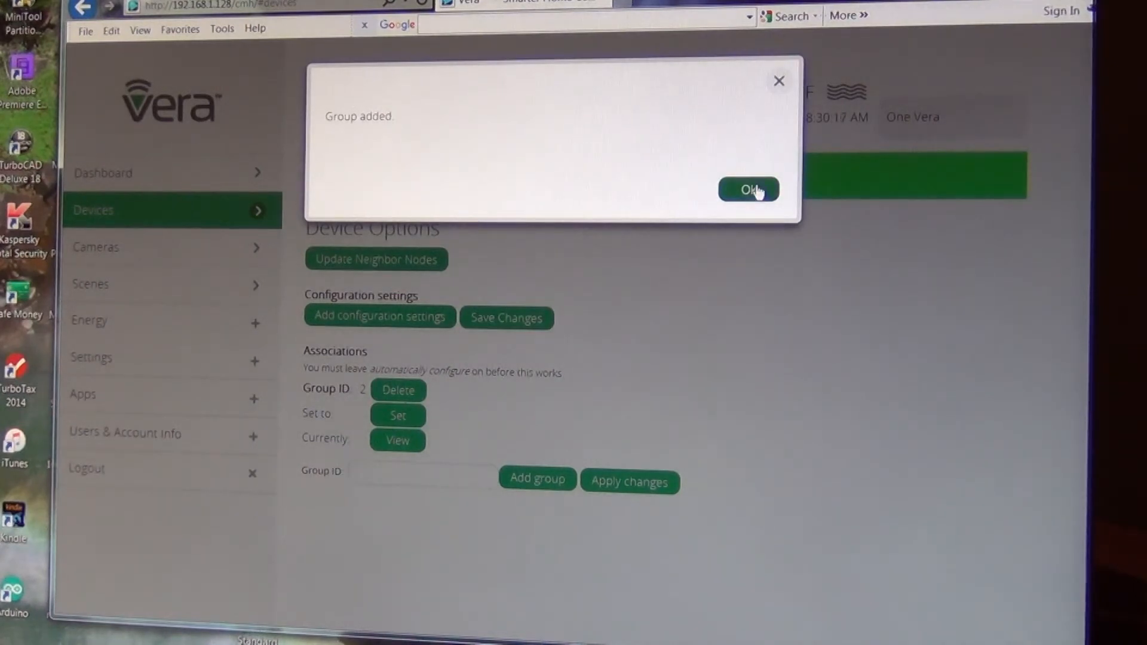
left_click(748, 190)
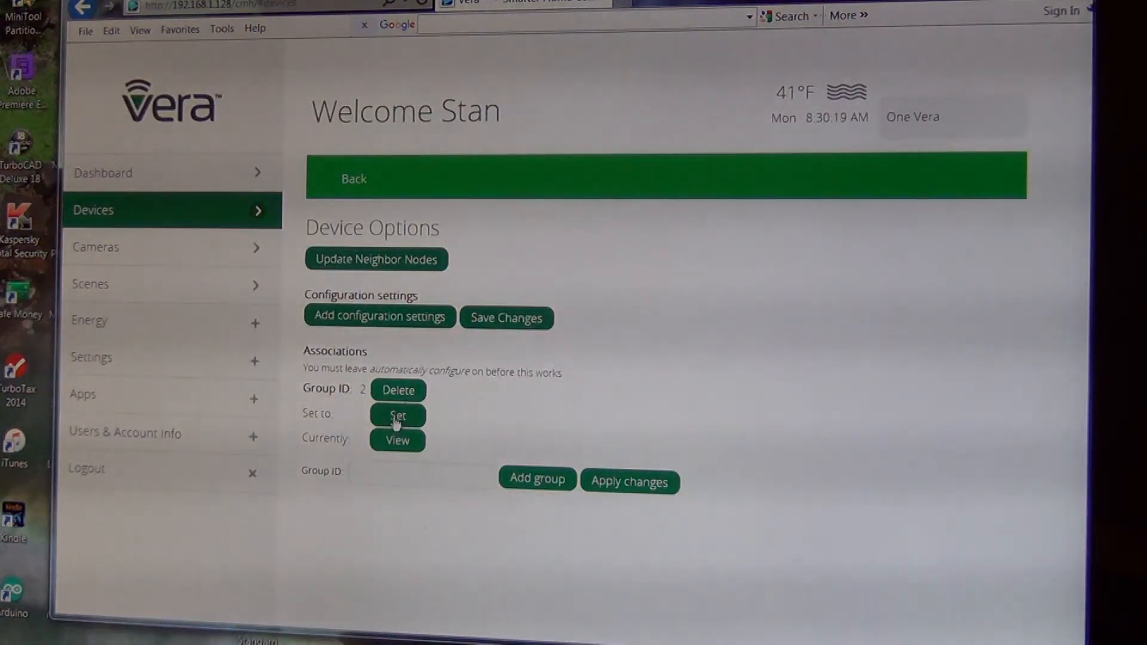
left_click(397, 414)
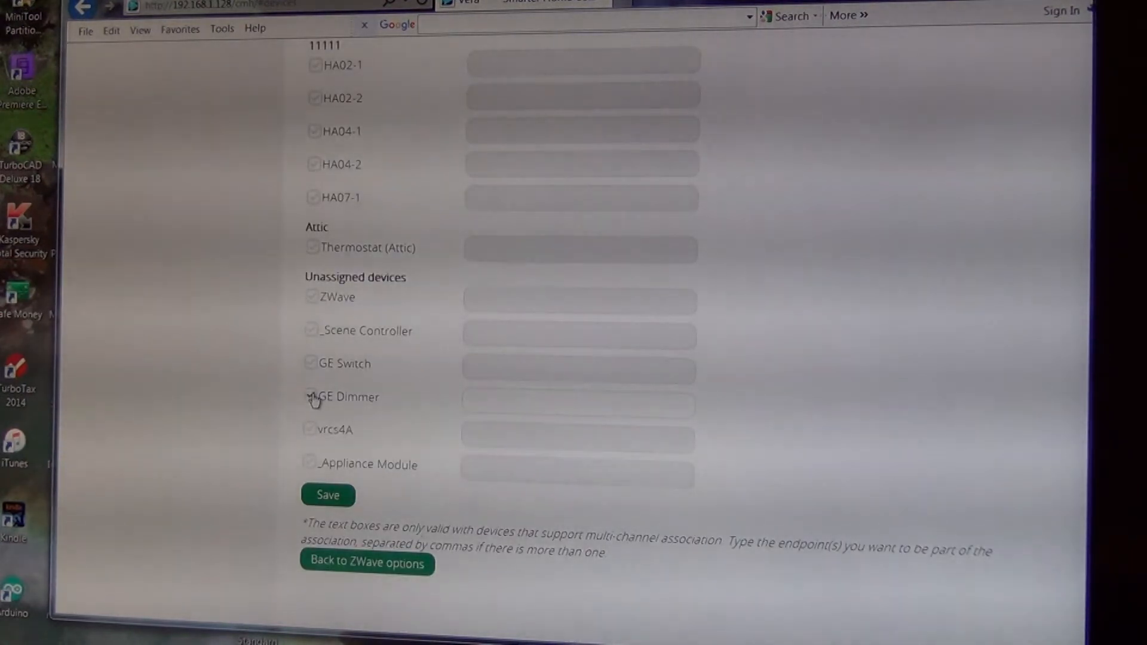
- Save the GE Dimmer as a member of vrcs4A's group 2 and return to the Z-Wave options
left_click(311, 396)
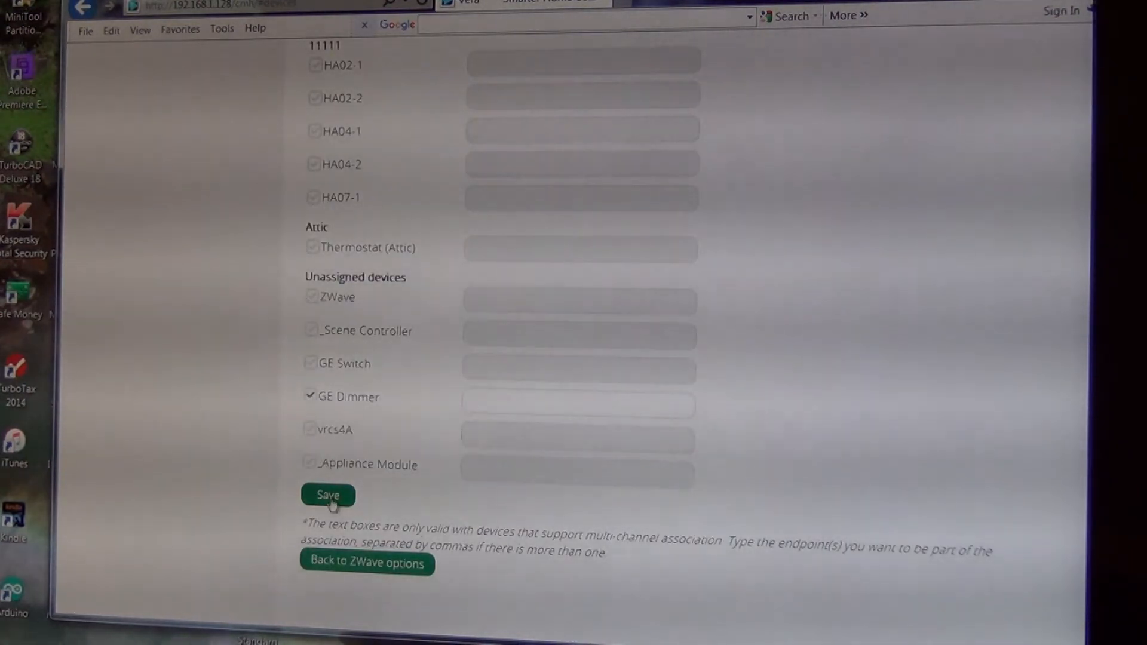
left_click(327, 495)
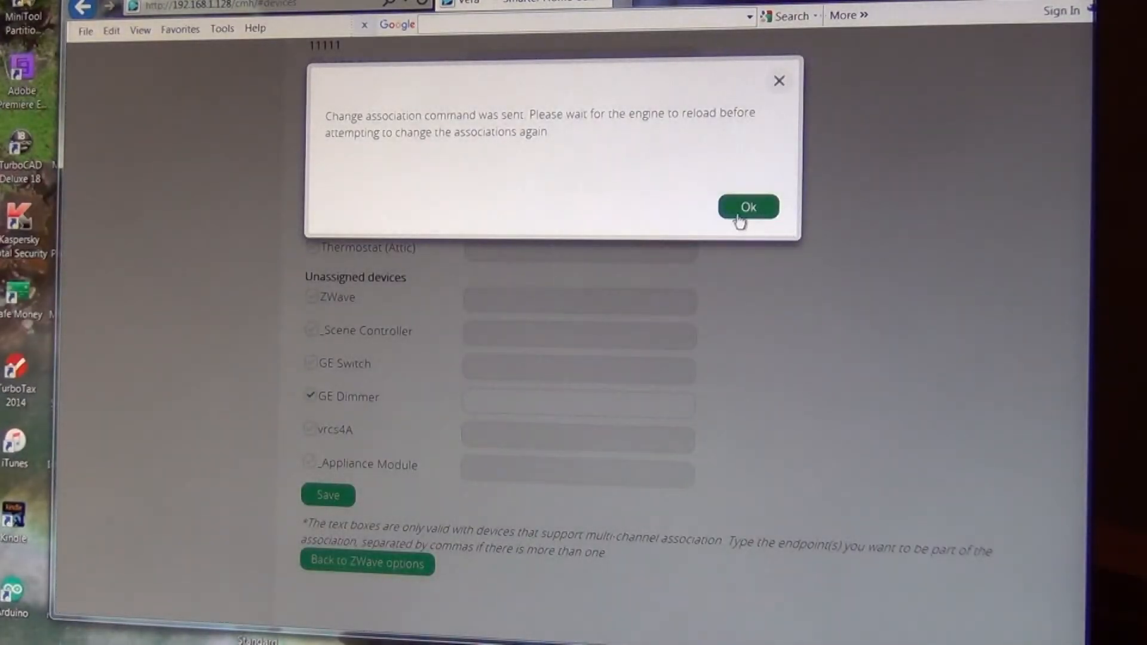
left_click(747, 207)
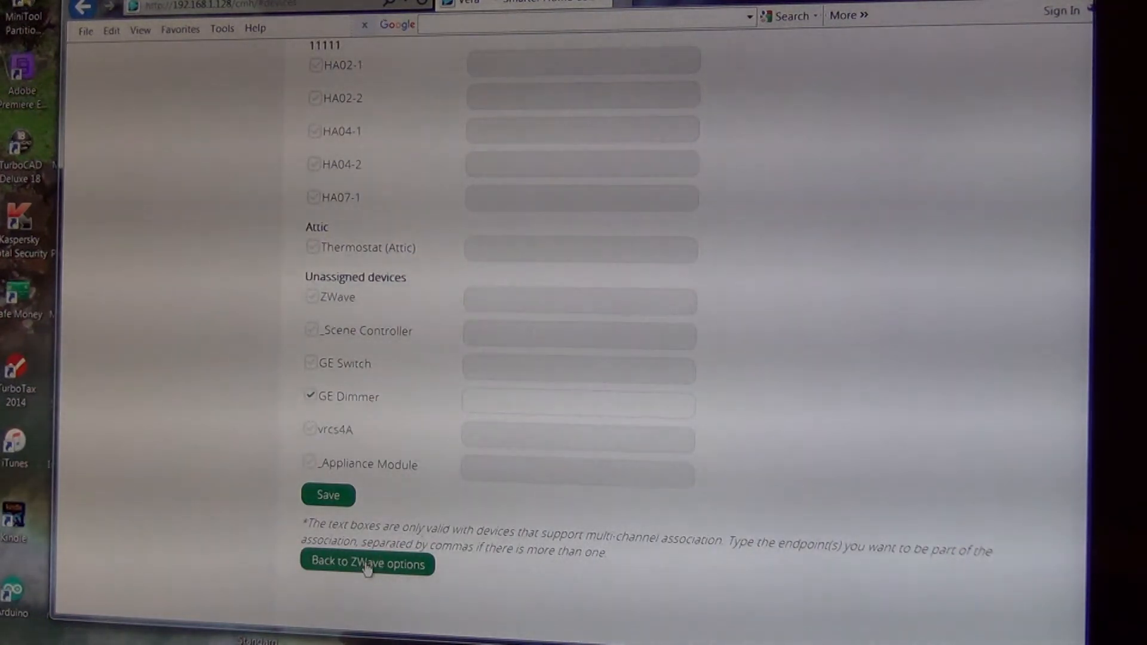
left_click(366, 564)
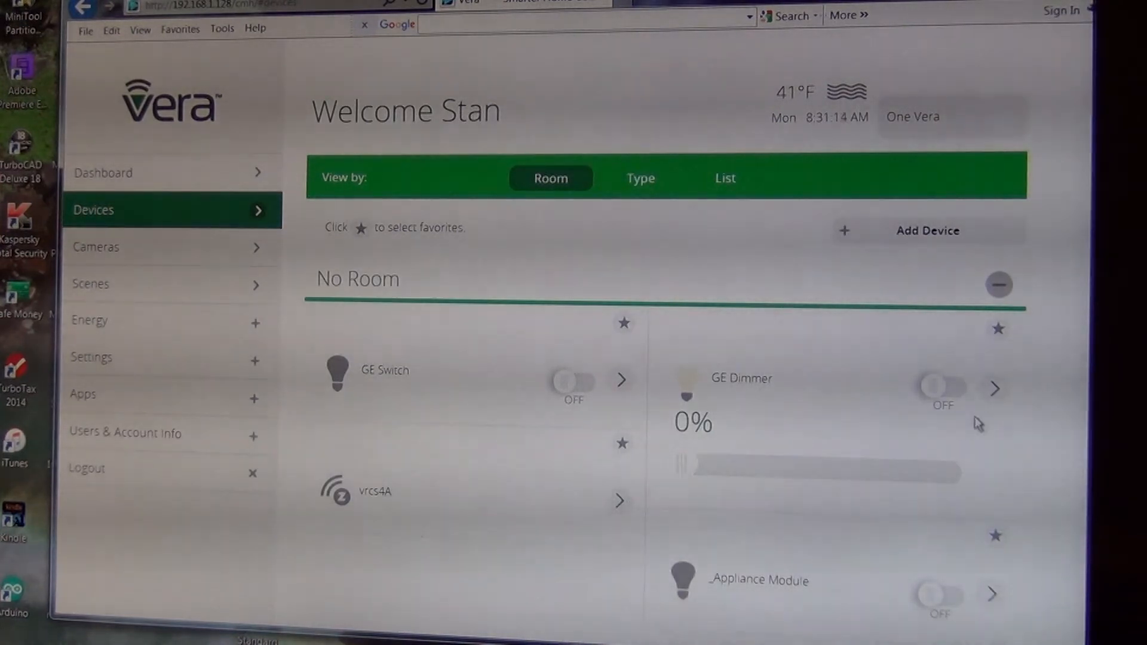
- Add association group 2 to the GE Dimmer from its Z-Wave device options
left_click(994, 388)
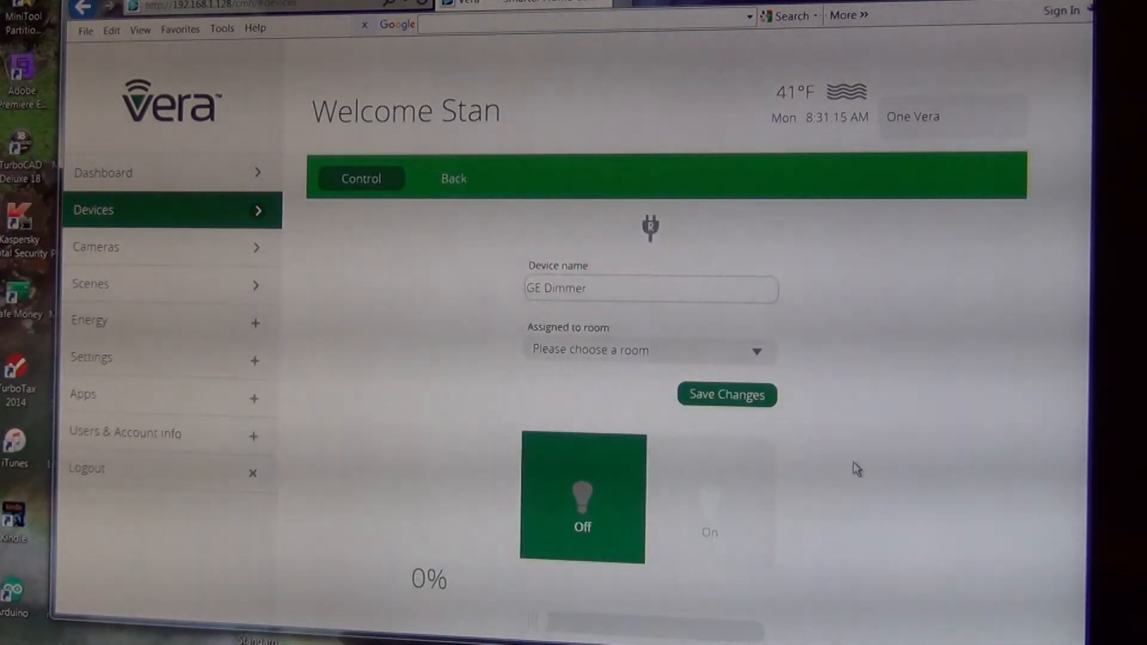
scroll("down", 3)
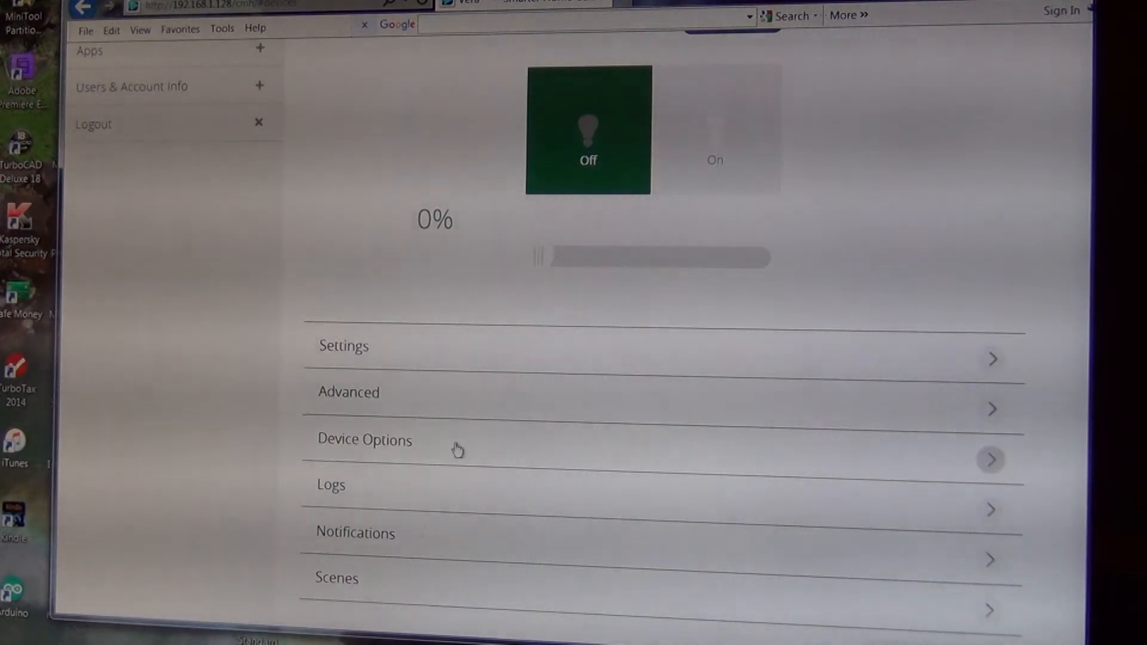
left_click(364, 439)
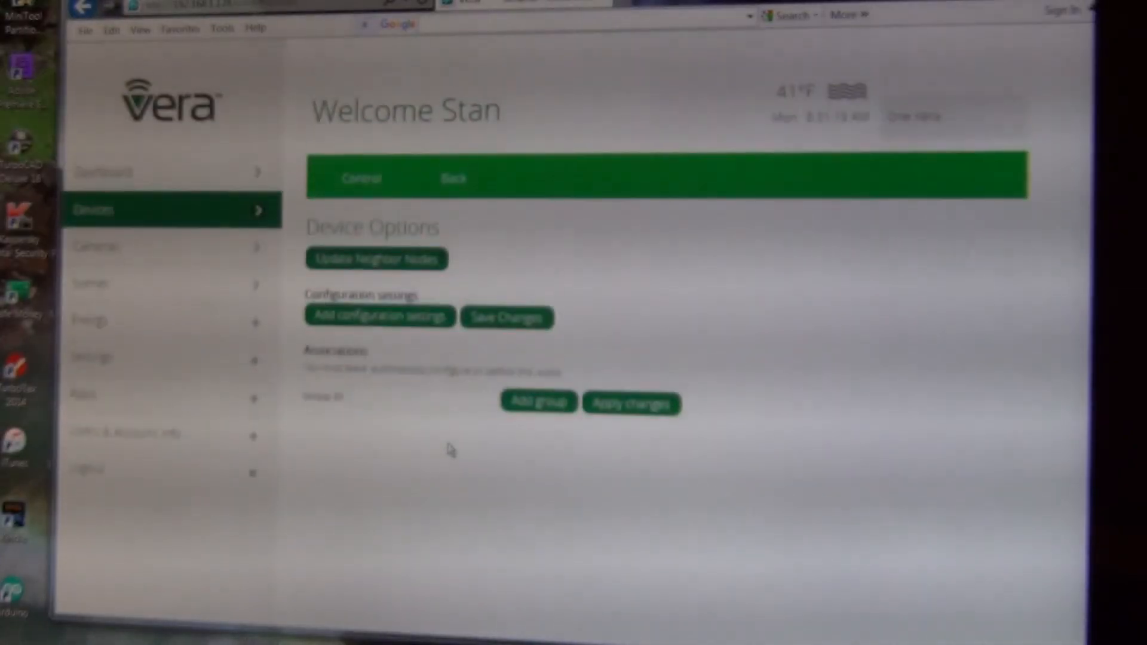
left_click(424, 401)
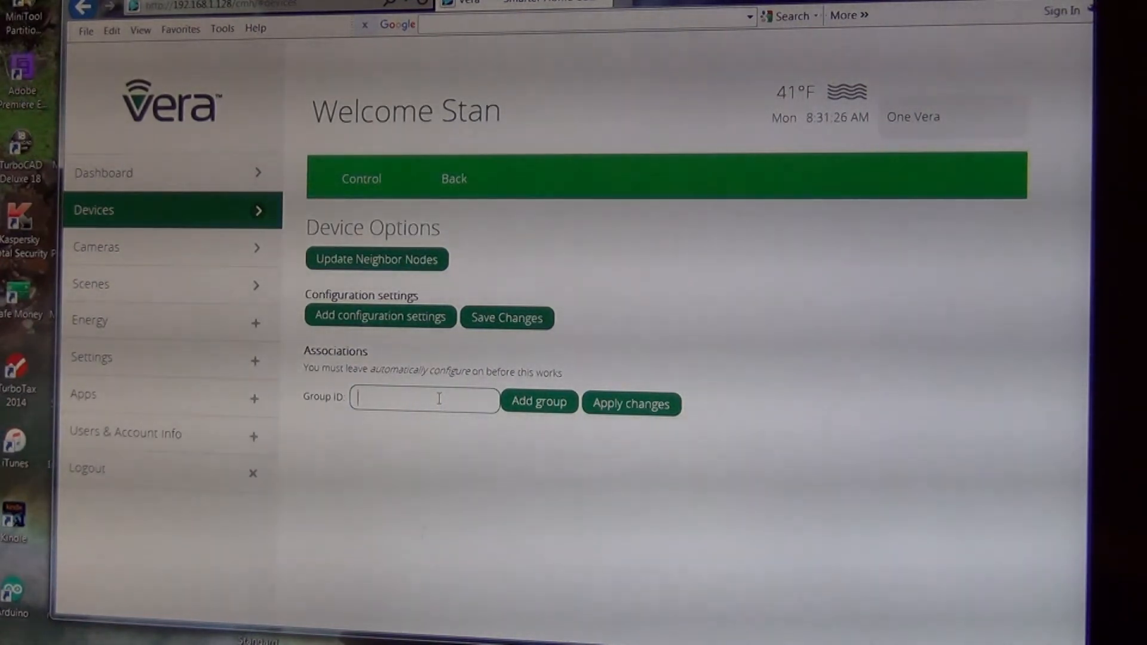
type("2")
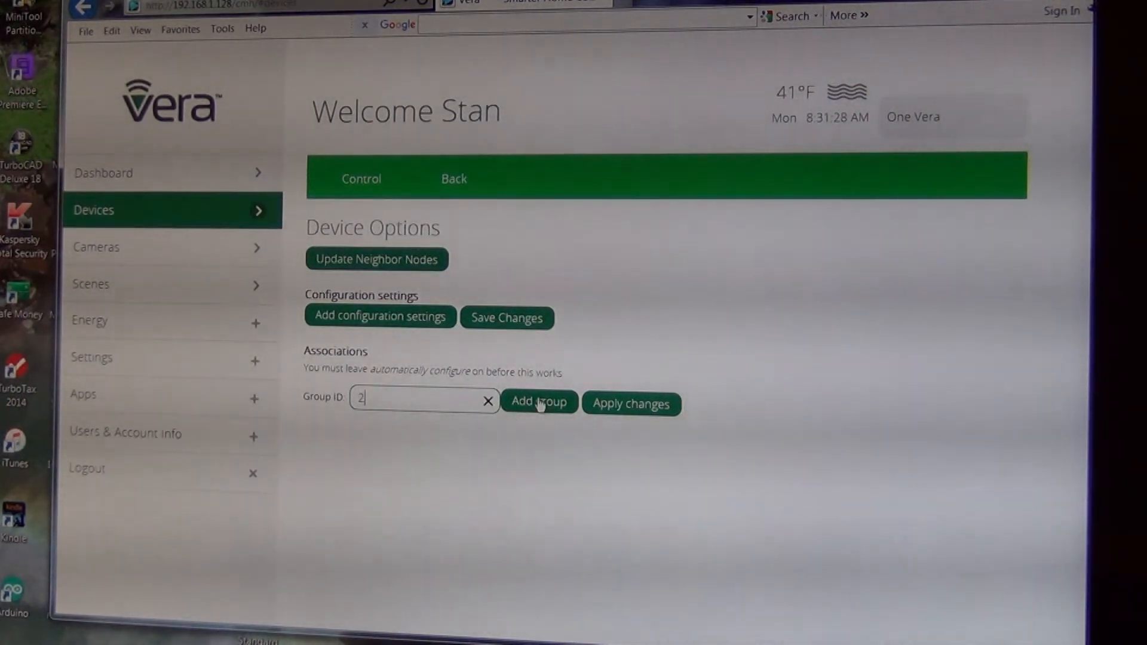
left_click(539, 403)
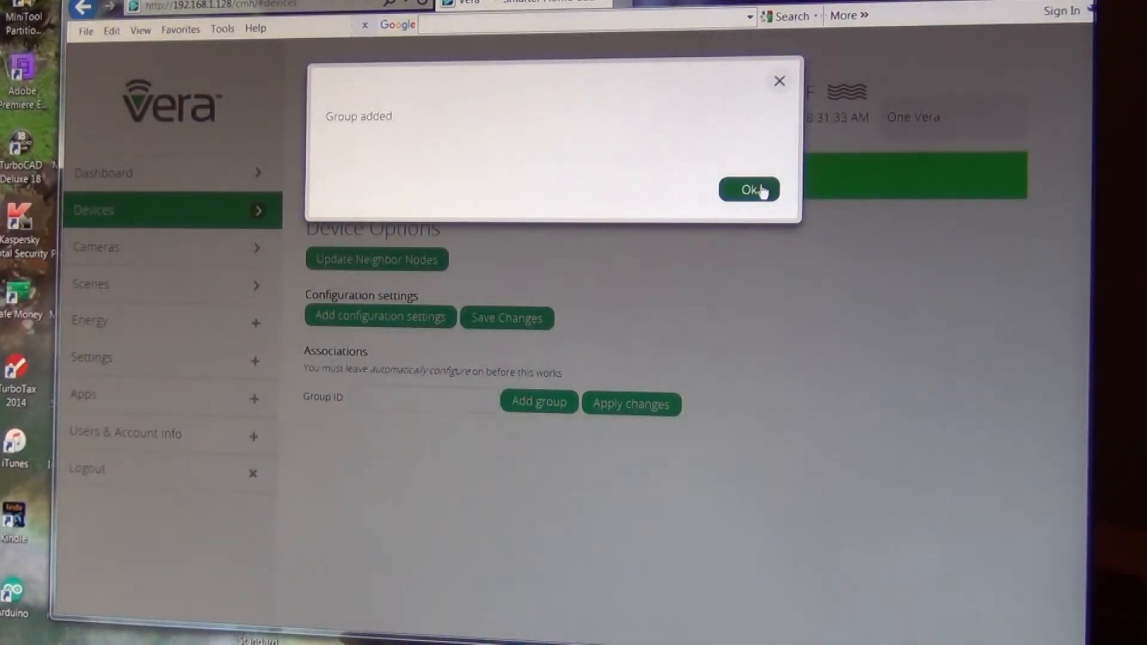
left_click(749, 190)
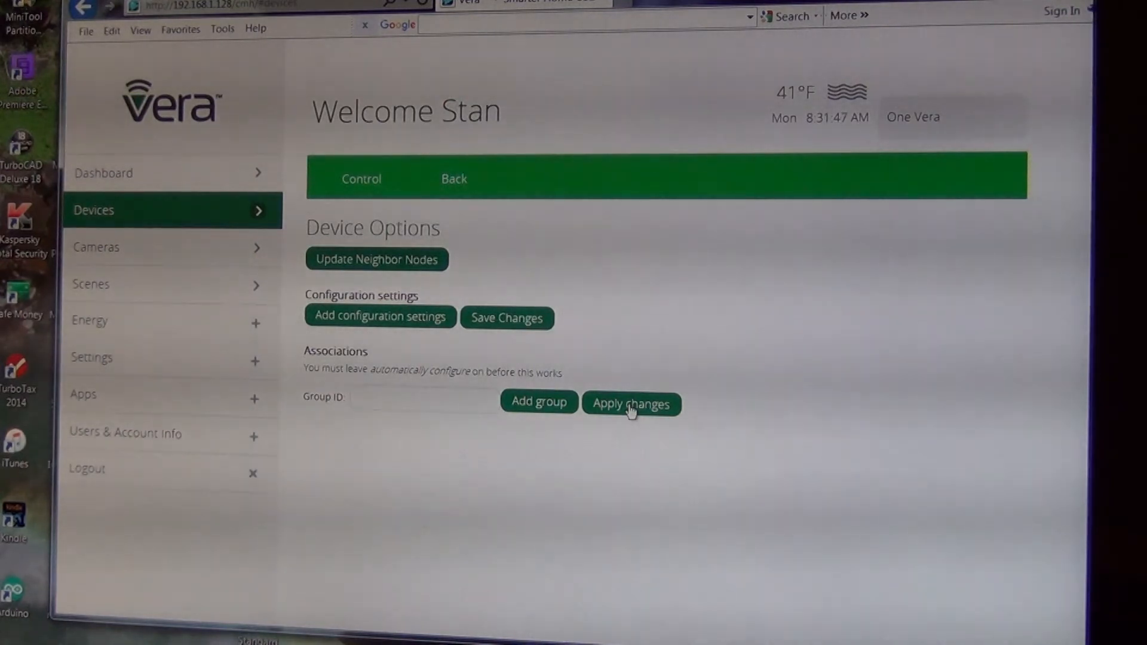
- Apply the changes; a second attempt to add group 2 is rejected as a duplicate
left_click(424, 401)
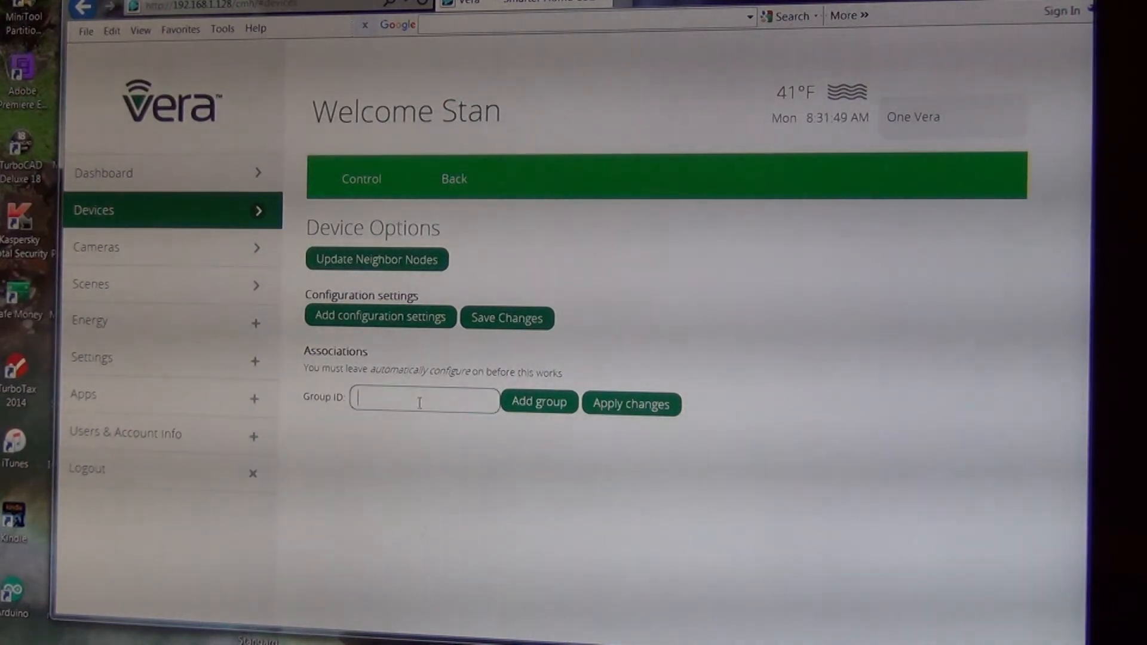
type("2")
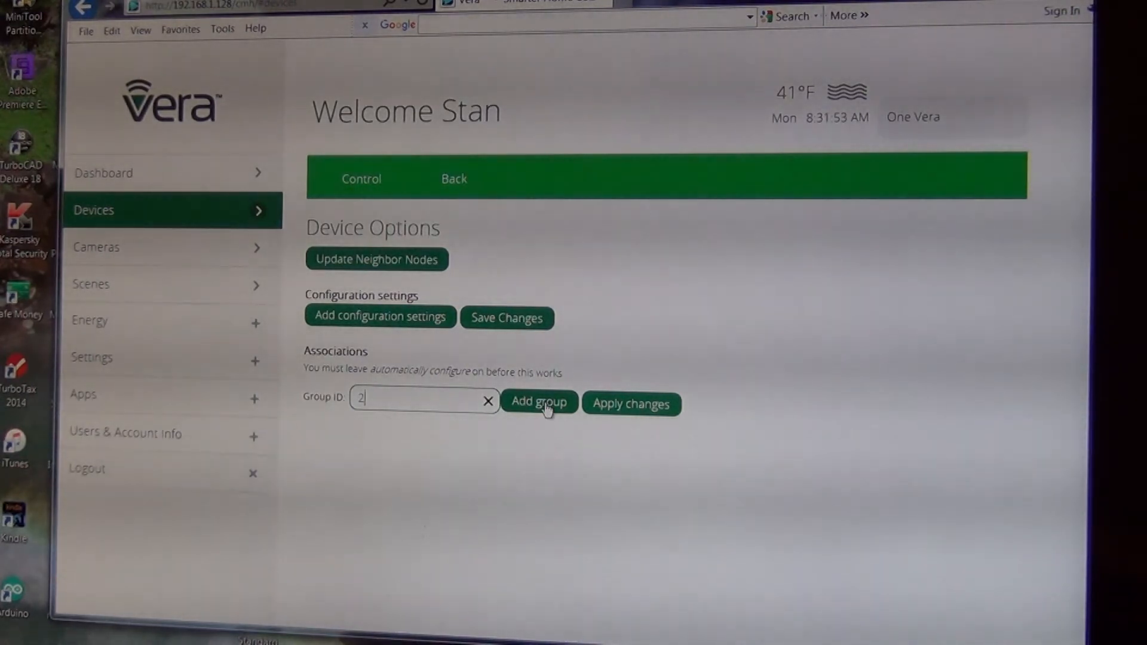
left_click(539, 402)
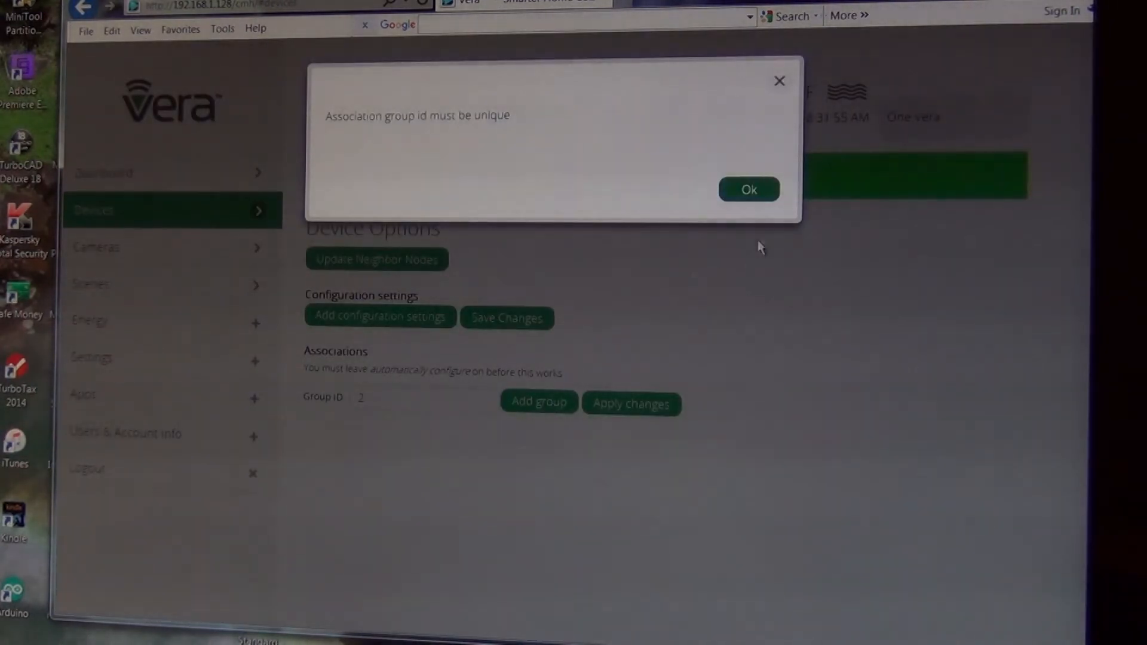
left_click(748, 189)
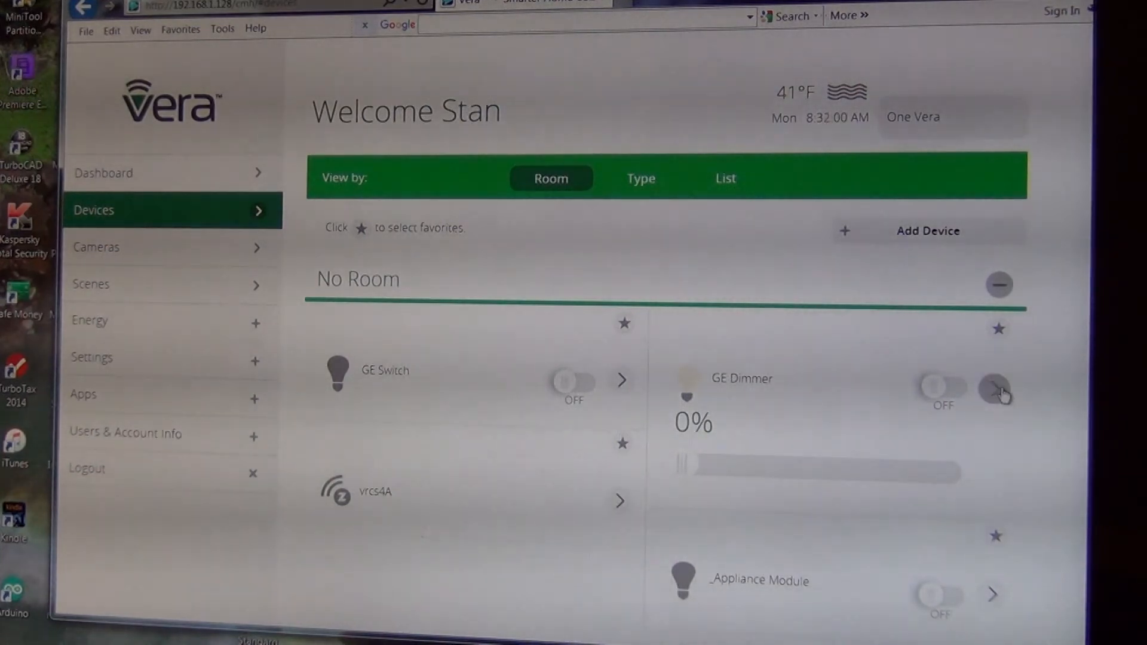
- Bring up the member device list for the GE Dimmer's association group 2
left_click(999, 380)
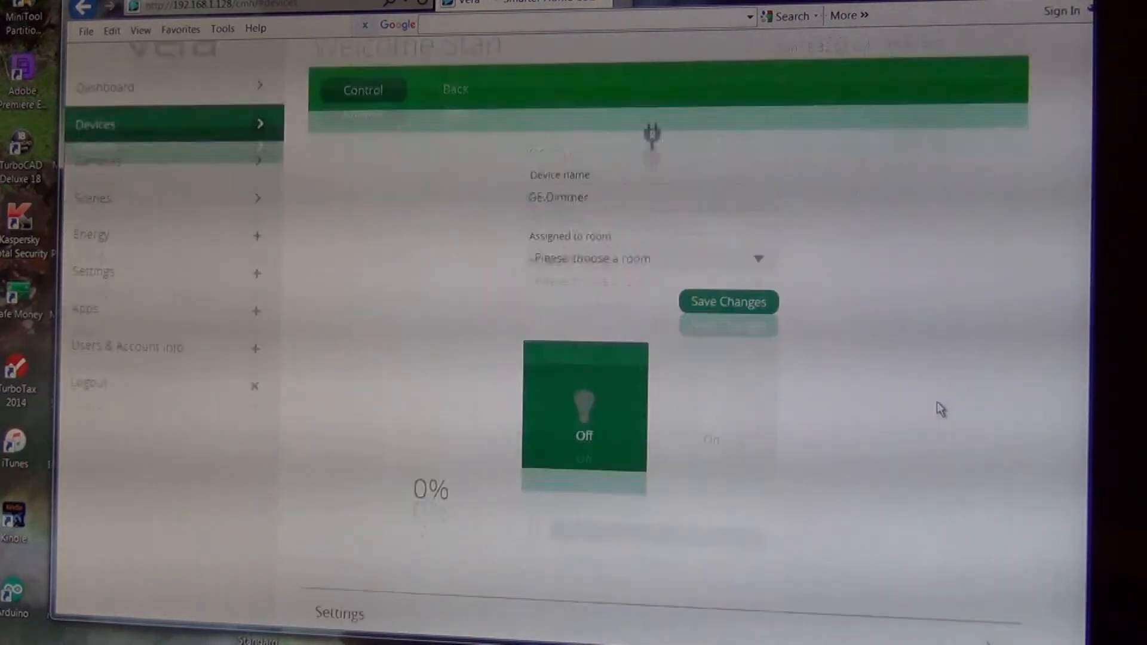
scroll("down", 3)
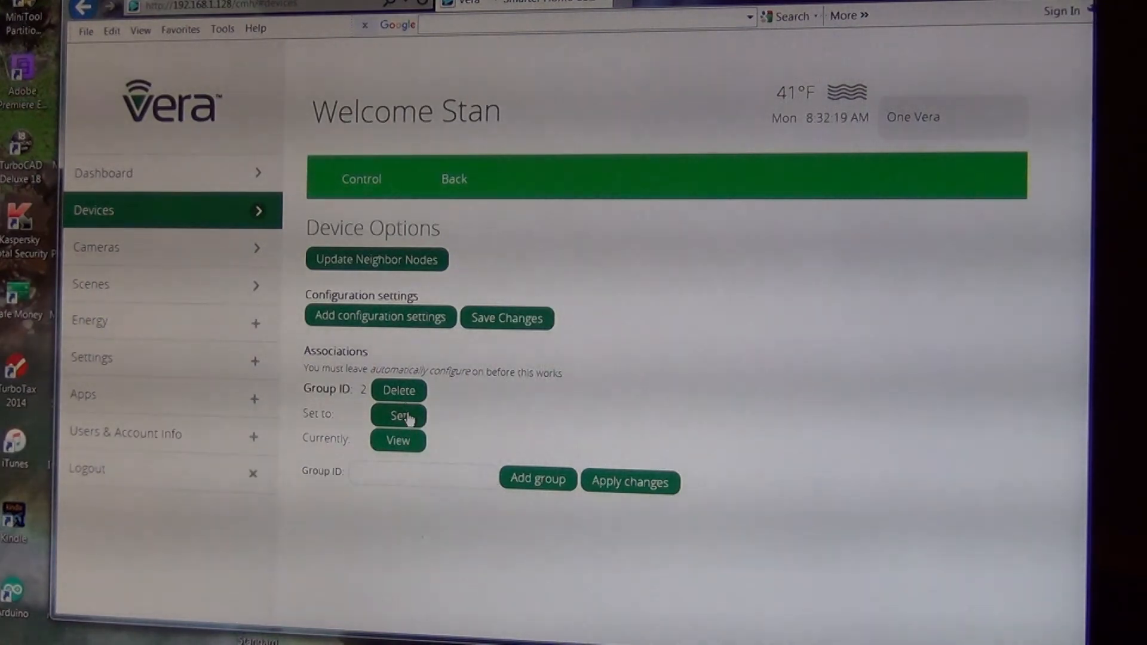
left_click(397, 416)
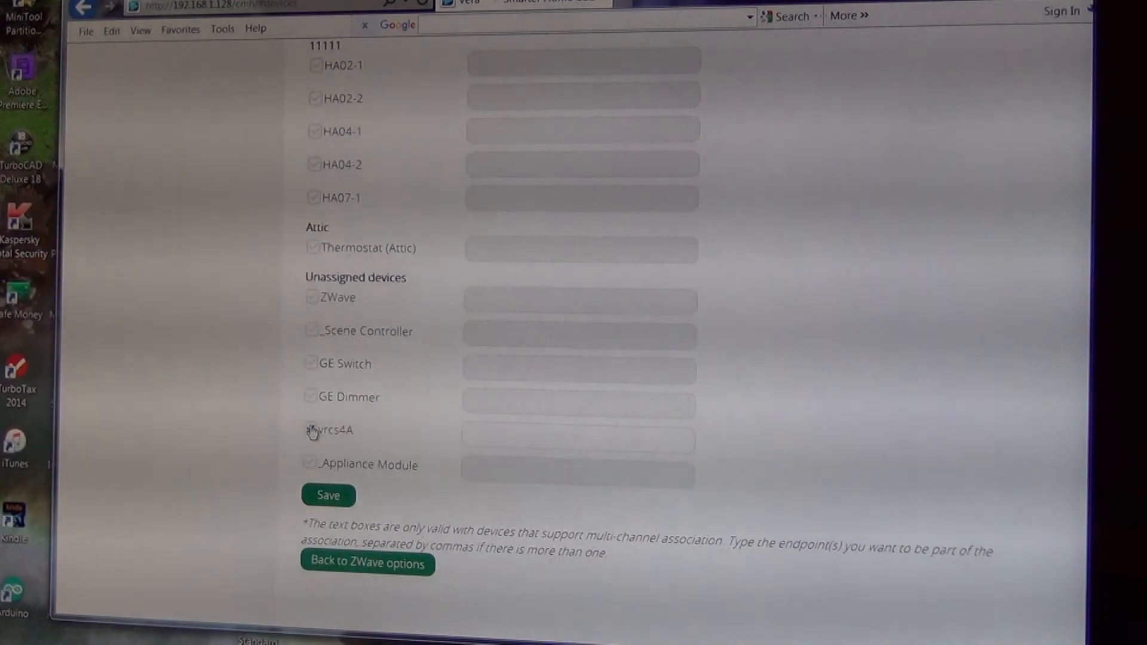
- Save vrcs4A as a member of the GE Dimmer's group 2 and acknowledge the command notice
left_click(311, 430)
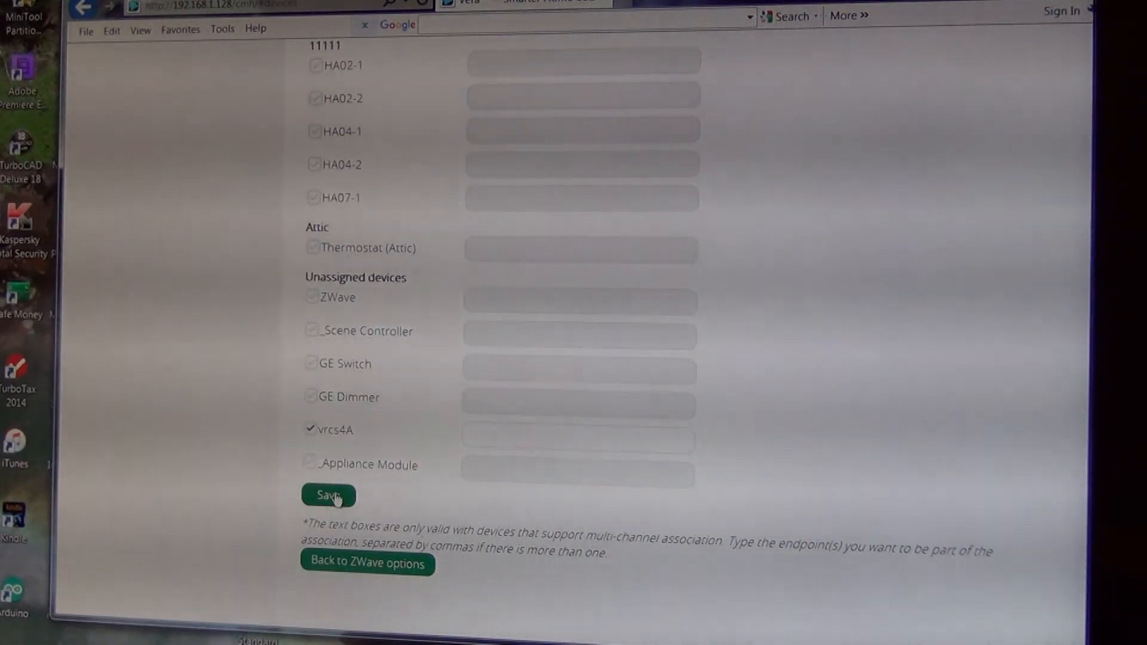
left_click(327, 495)
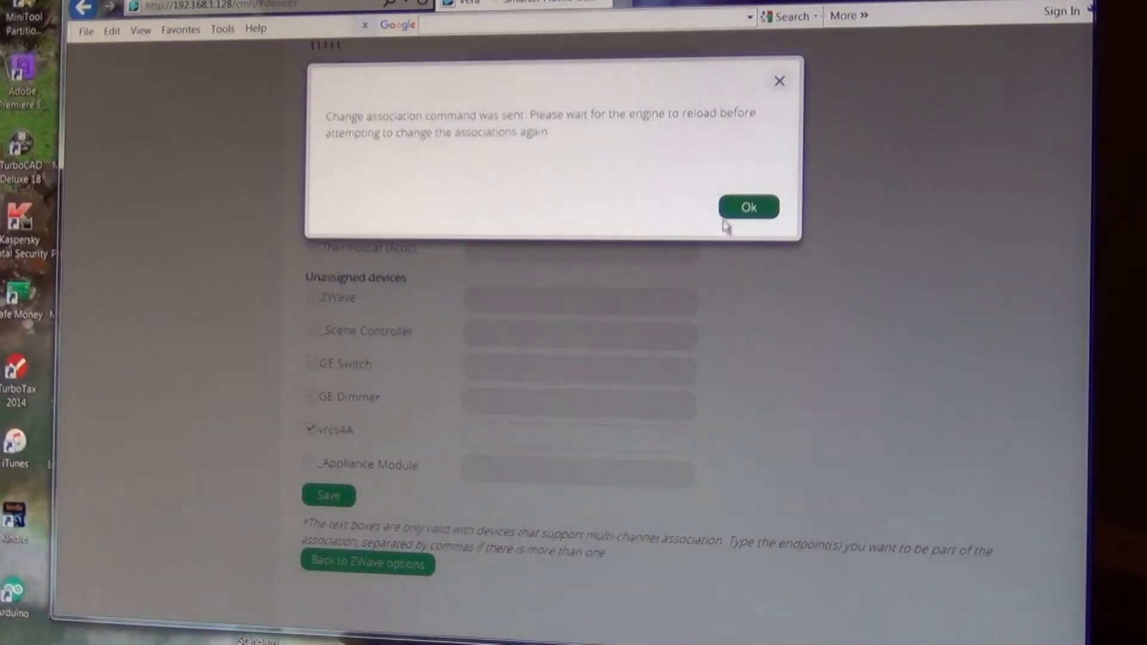
left_click(748, 207)
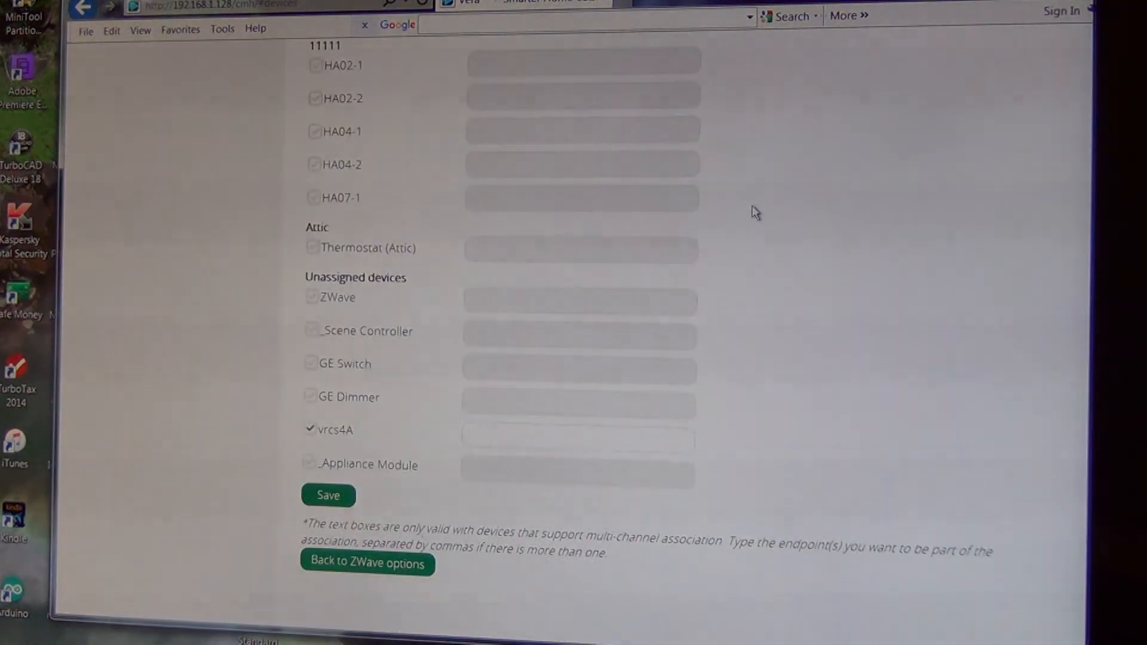